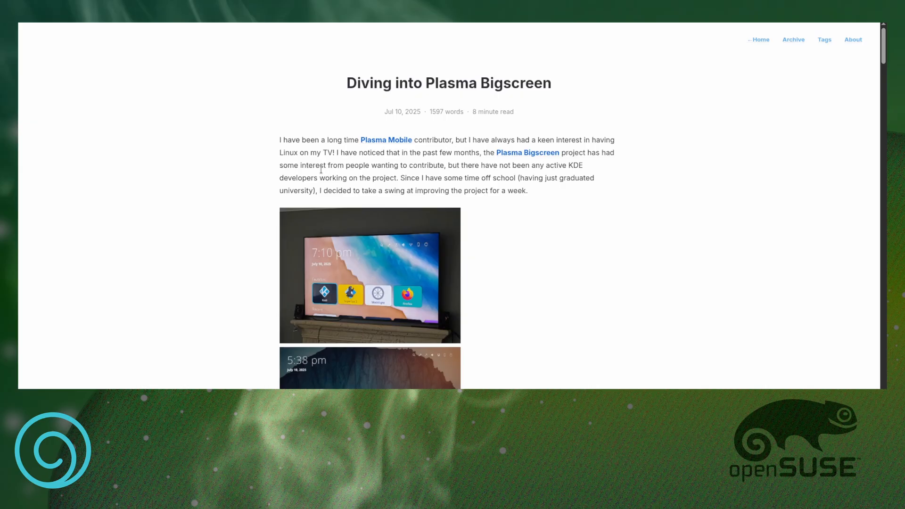
Scroll the 'Diving into Plasma Bigscreen' post from its title down to the Homescreen demo video
scroll(down, 3)
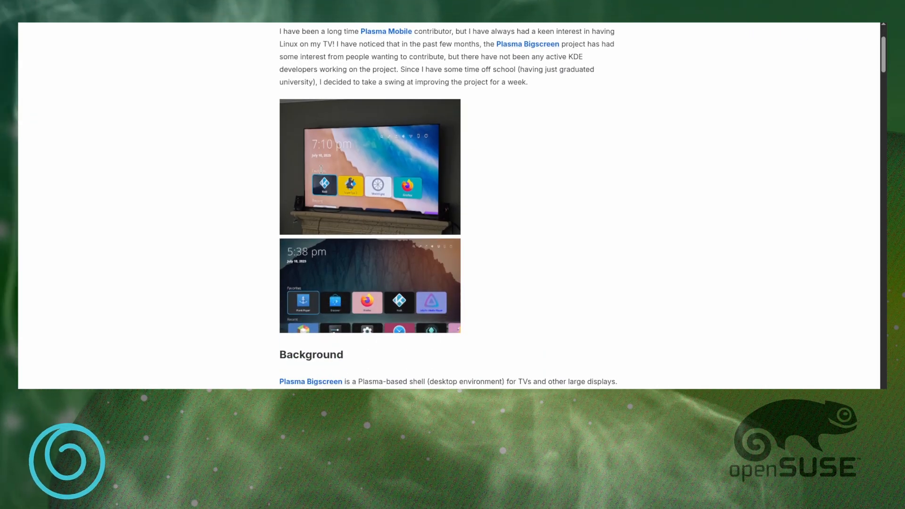
scroll(down, 3)
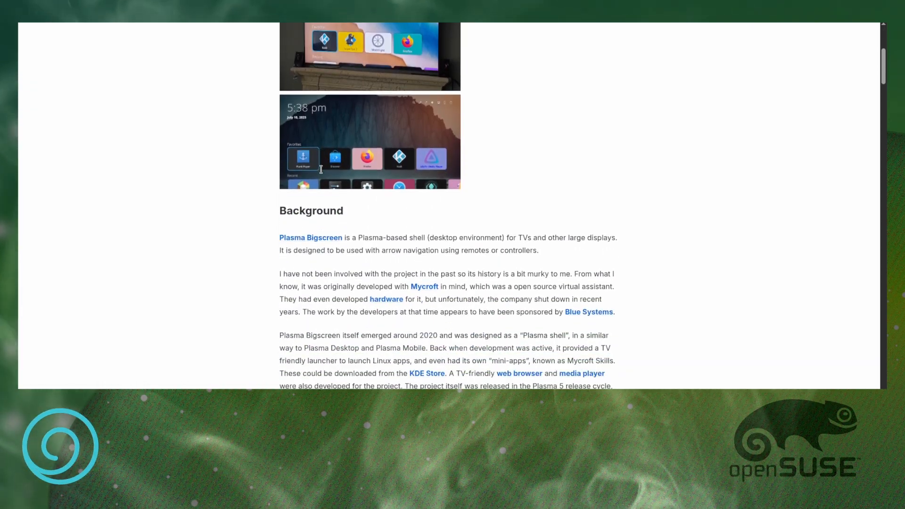
scroll(down, 3)
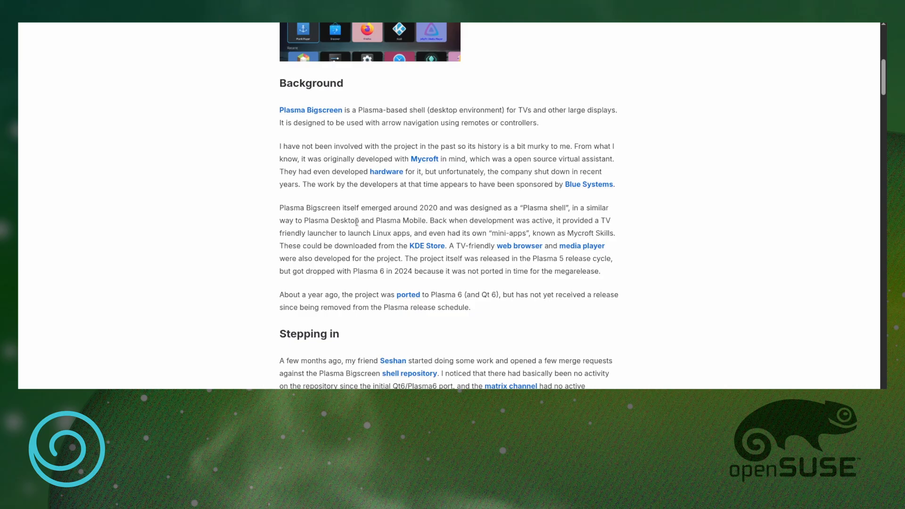
scroll(down, 3)
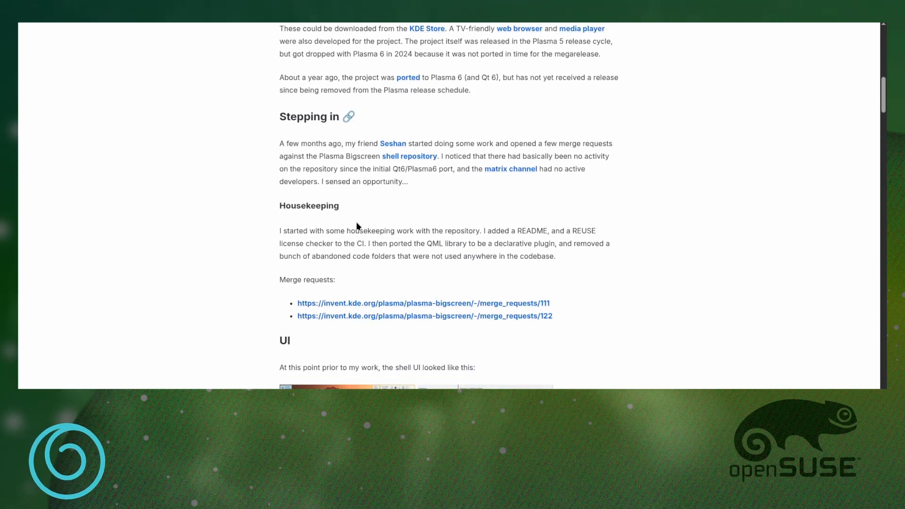
scroll(down, 3)
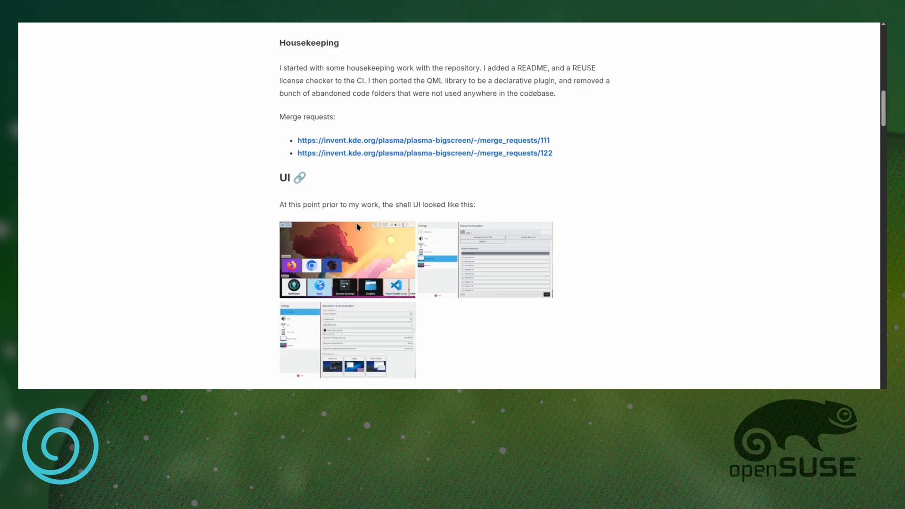
scroll(down, 3)
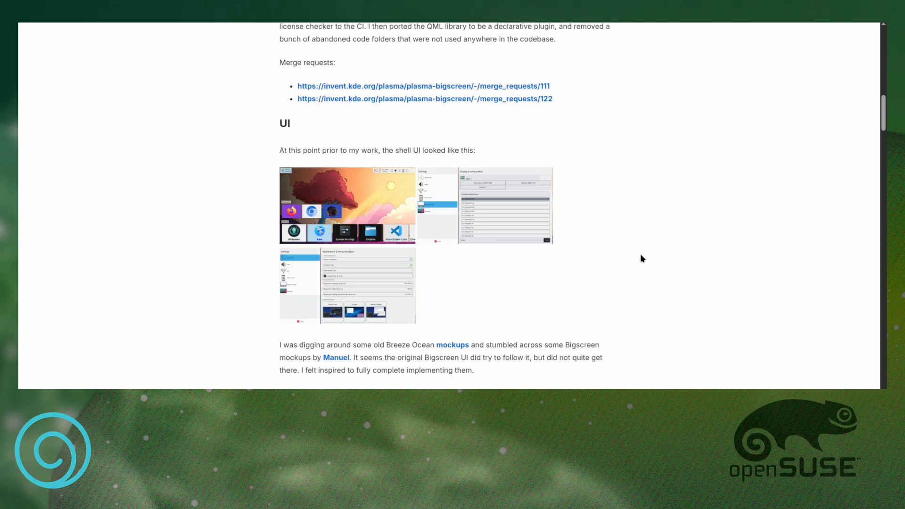
scroll(down, 3)
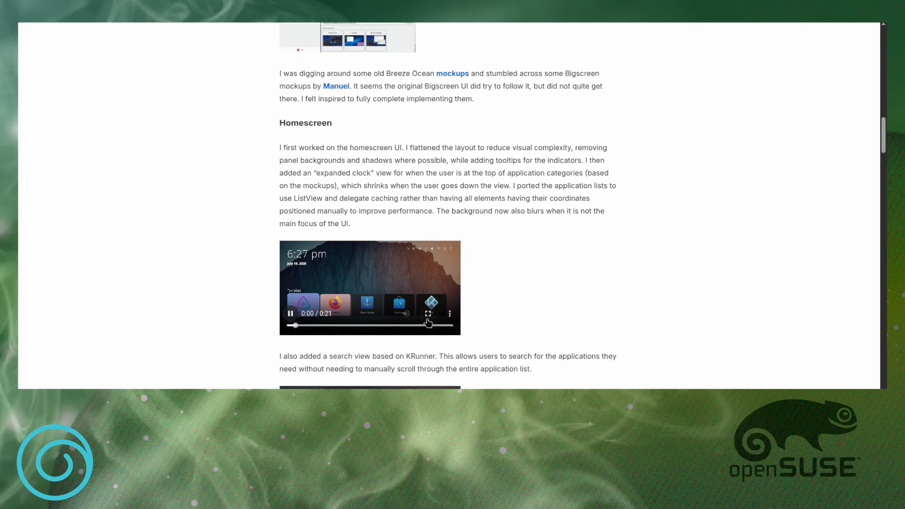
Play the Homescreen demo video fullscreen, showing the Bigscreen search for "clock"
click(429, 316)
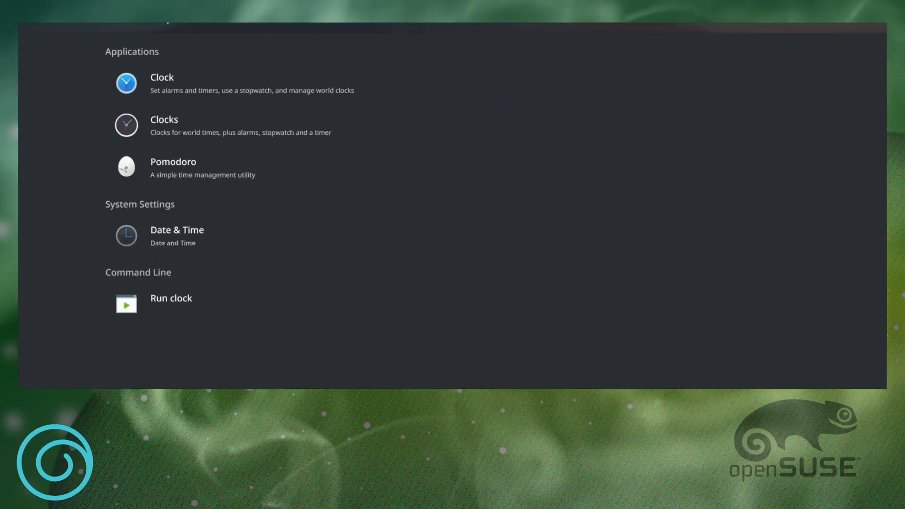
mouse_move(170, 298)
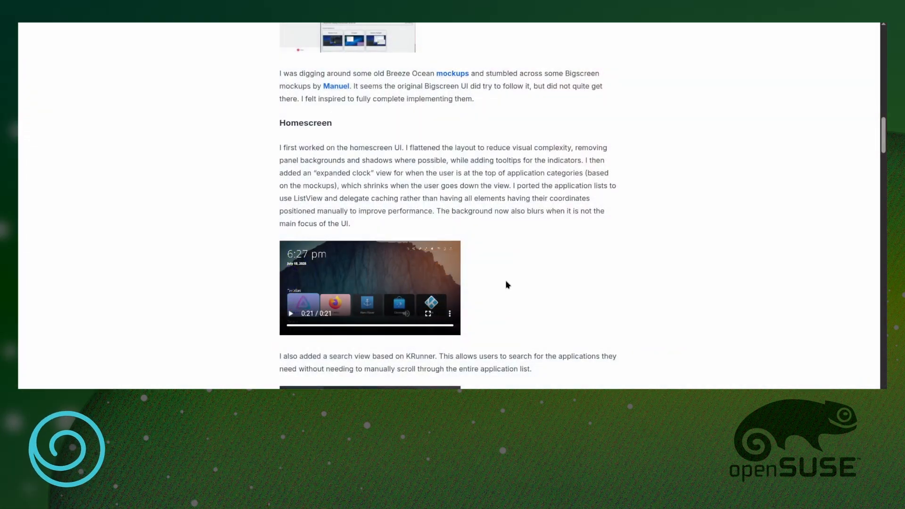
Scroll past the KRunner screenshots and merge request links to the Settings demo video
scroll(down, 3)
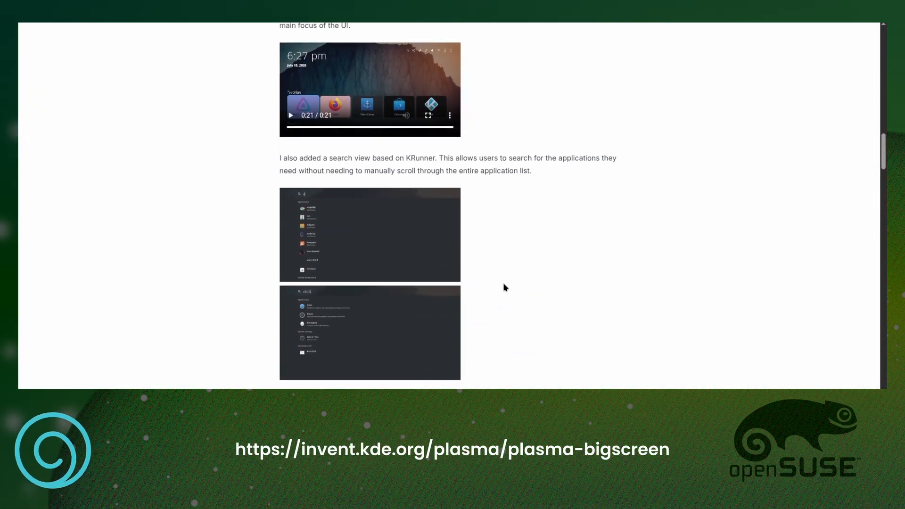
scroll(down, 3)
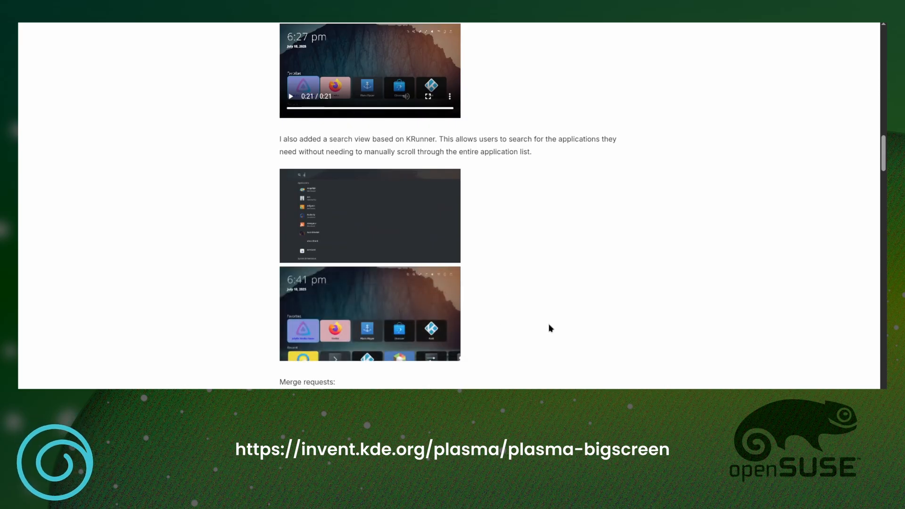
scroll(down, 3)
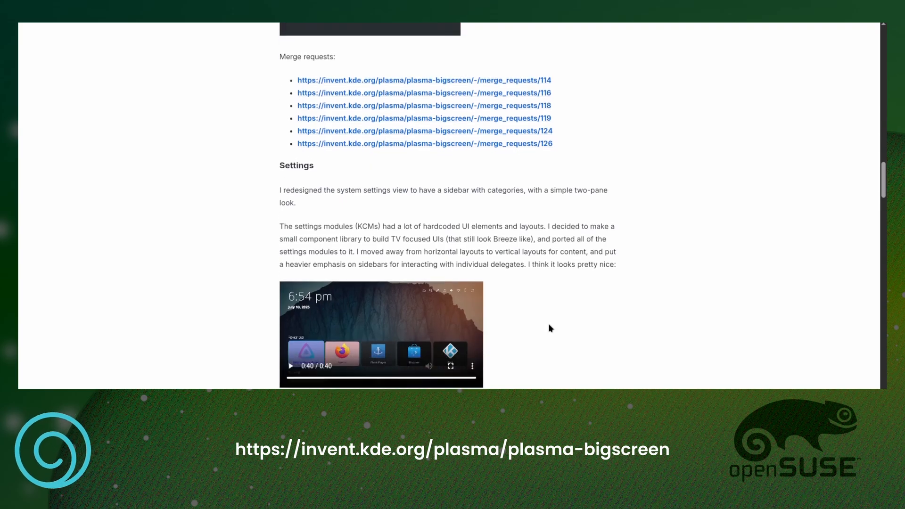
scroll(down, 3)
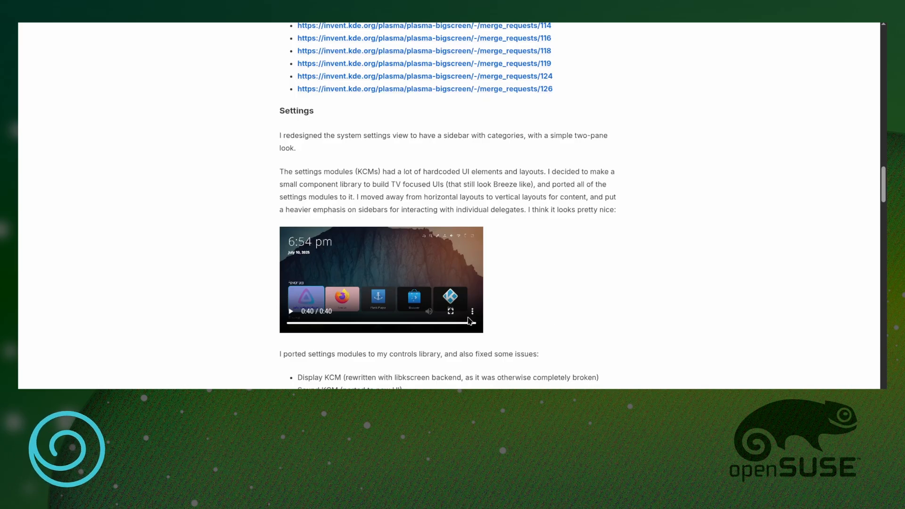
Play the Settings demo video fullscreen through its Audio, Display and KDE Connect pages
click(289, 311)
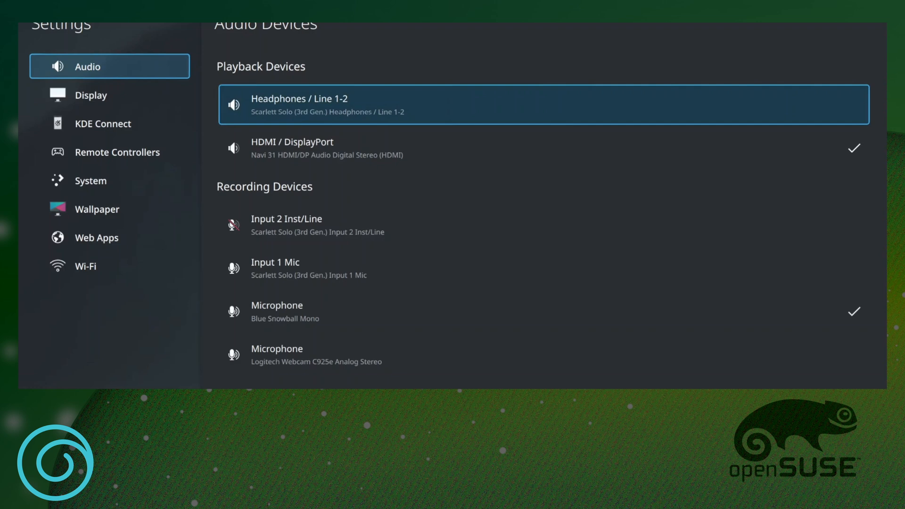
click(327, 148)
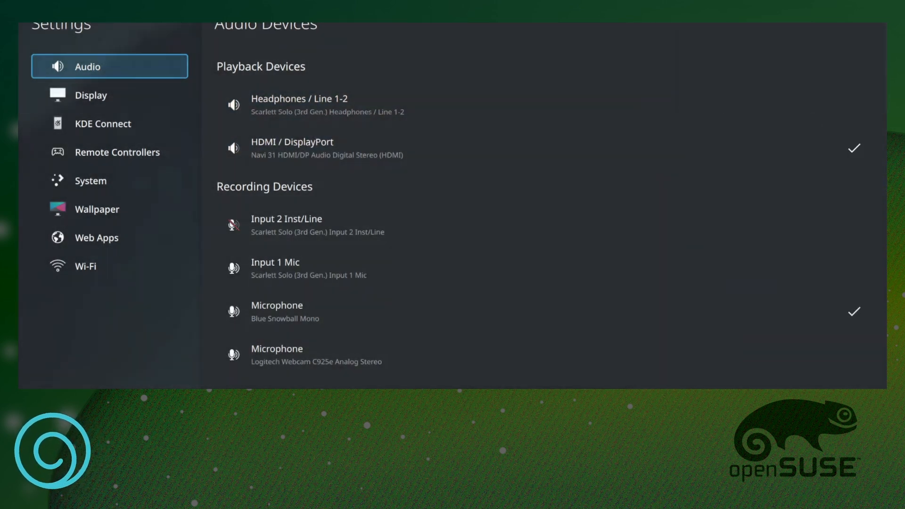
click(90, 94)
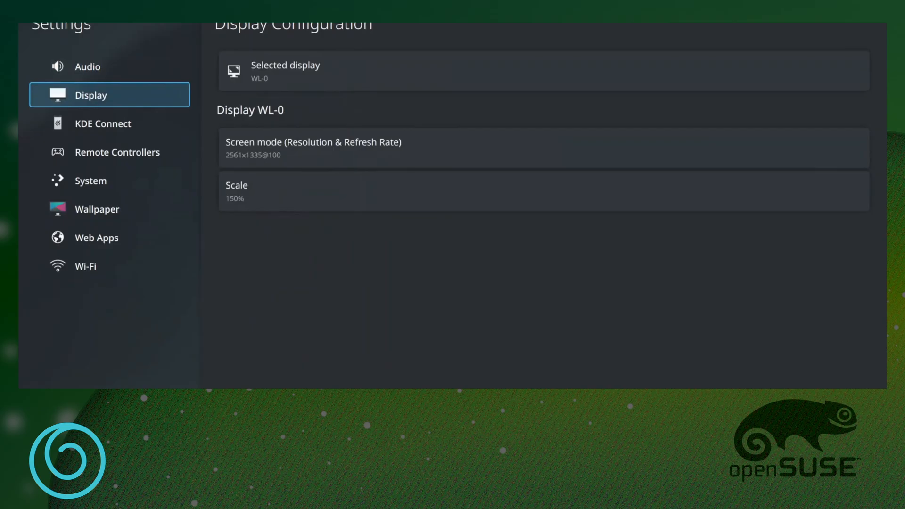
click(543, 191)
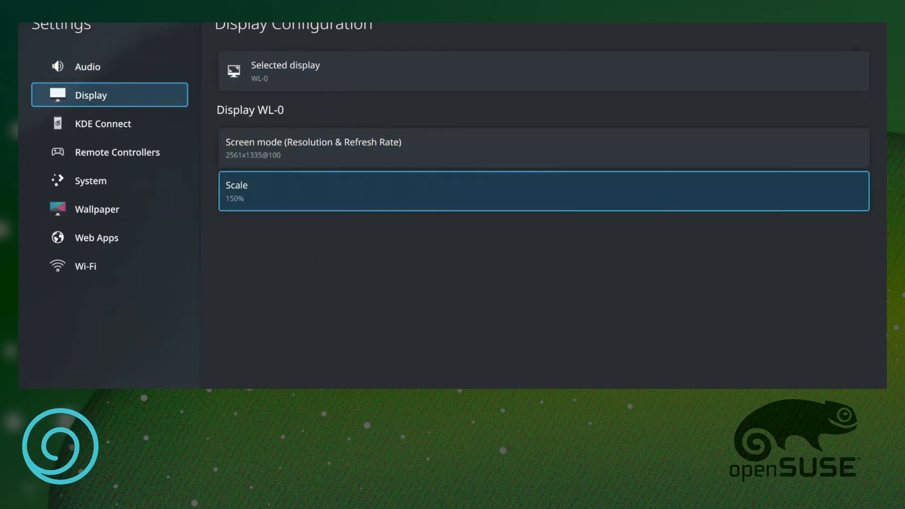
click(543, 191)
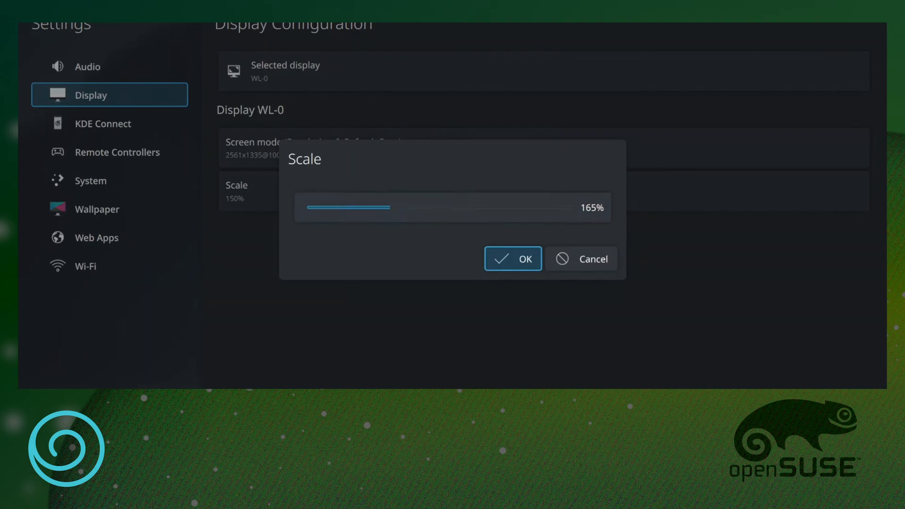
click(581, 258)
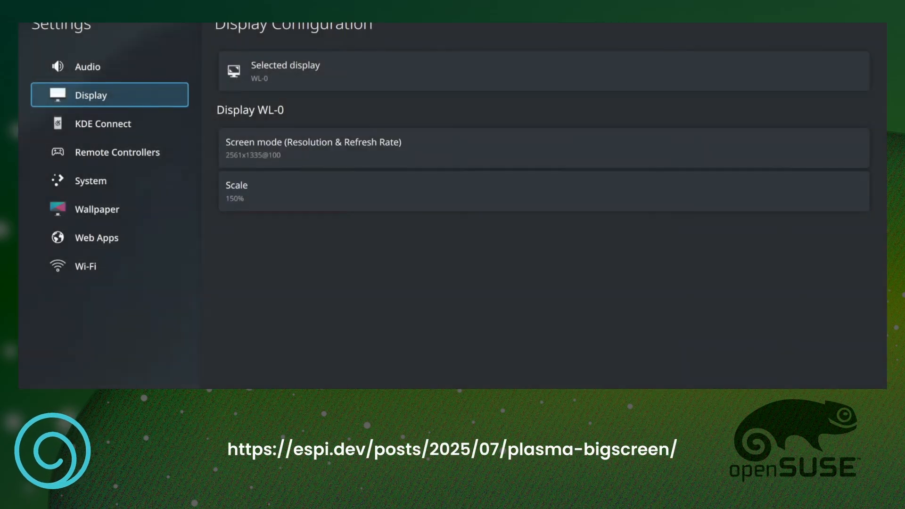
click(103, 122)
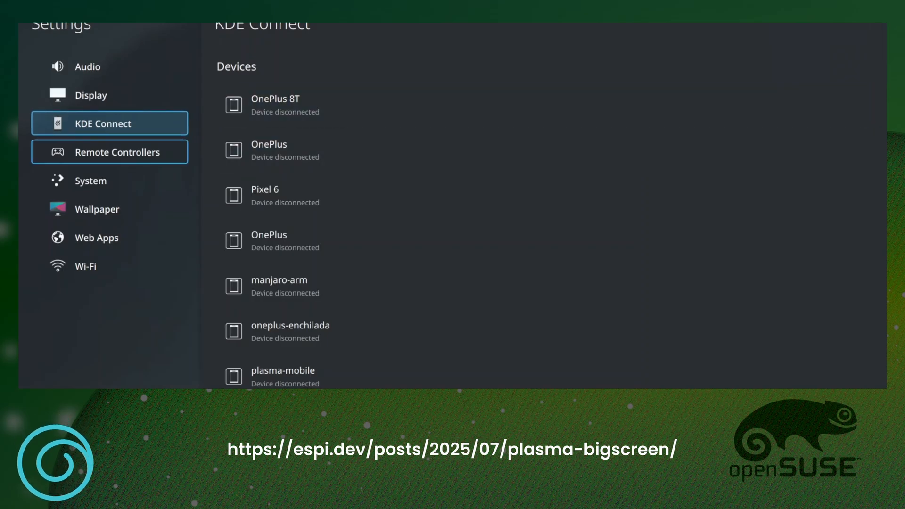
Watch the video's System and Wi-Fi pages to 0:40 and exit fullscreen to the ported modules list
click(90, 180)
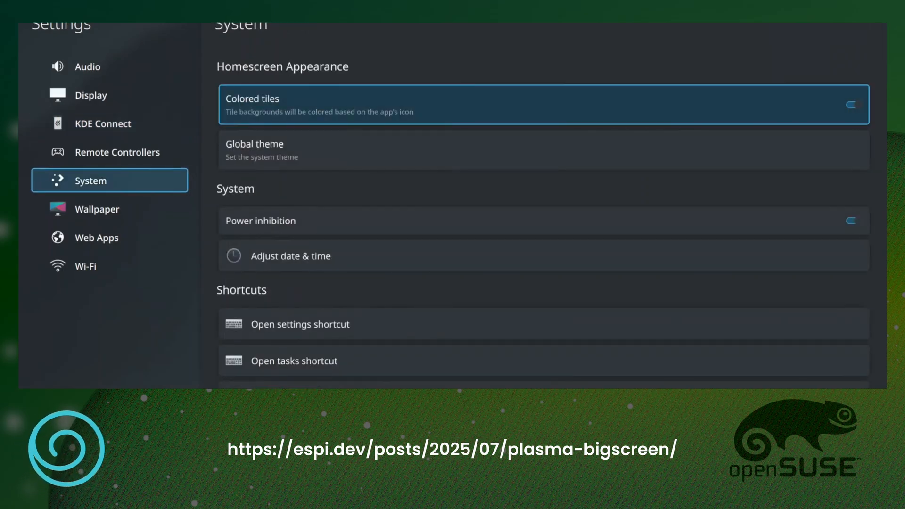
click(254, 150)
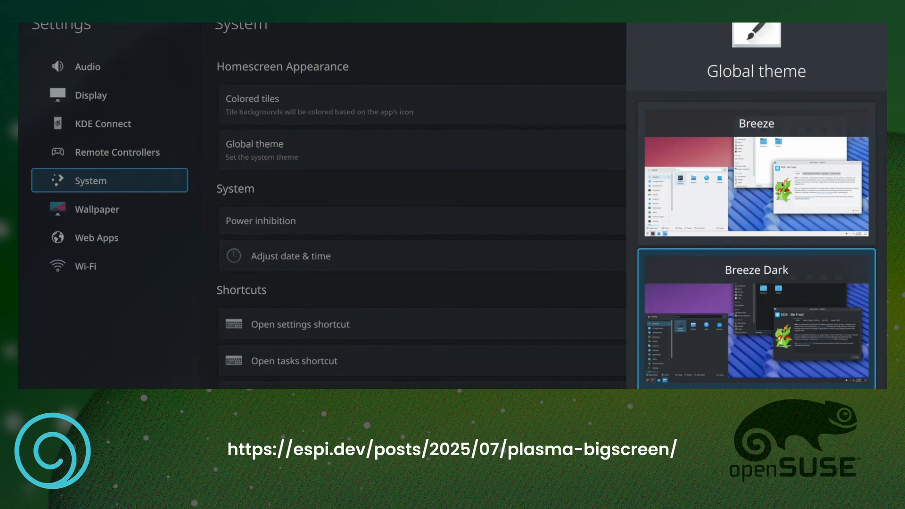
scroll(down, 3)
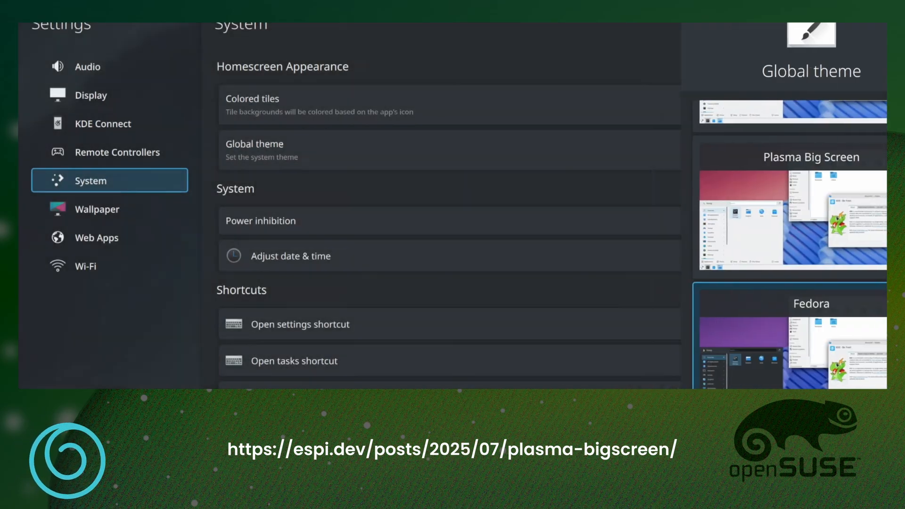
click(290, 256)
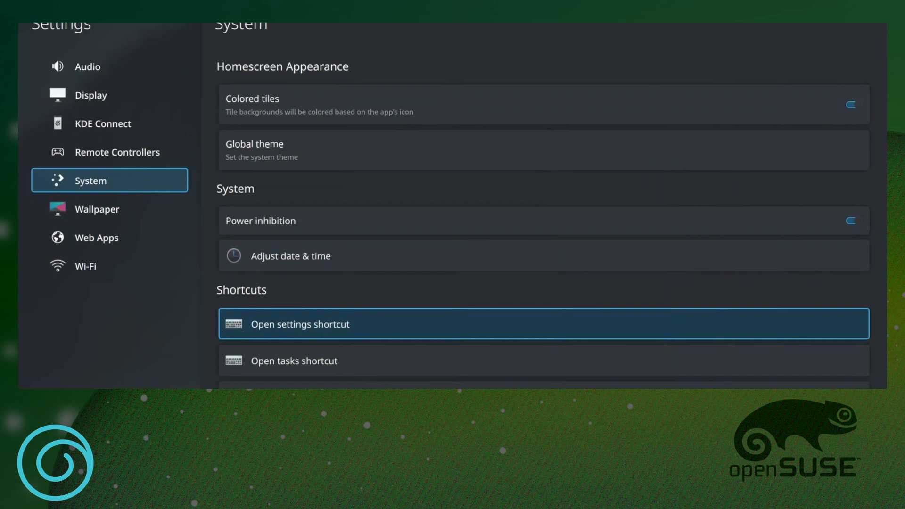
click(299, 324)
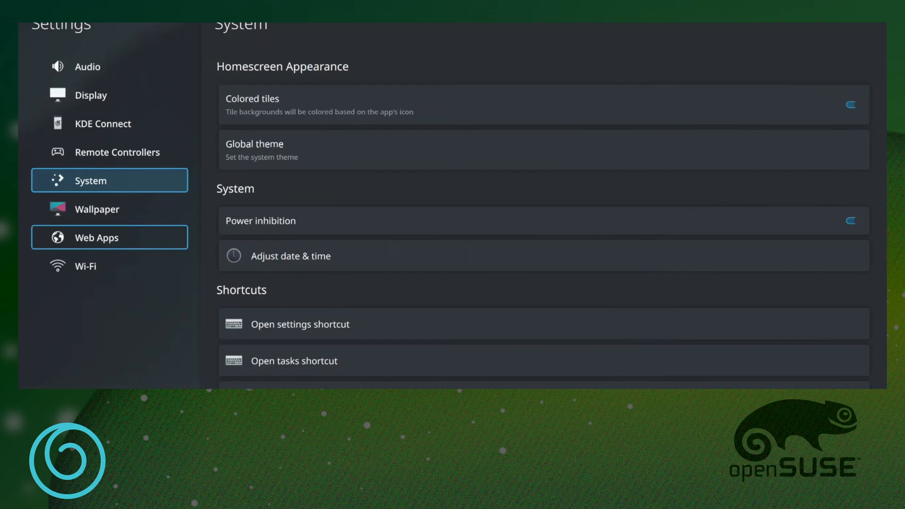
click(85, 266)
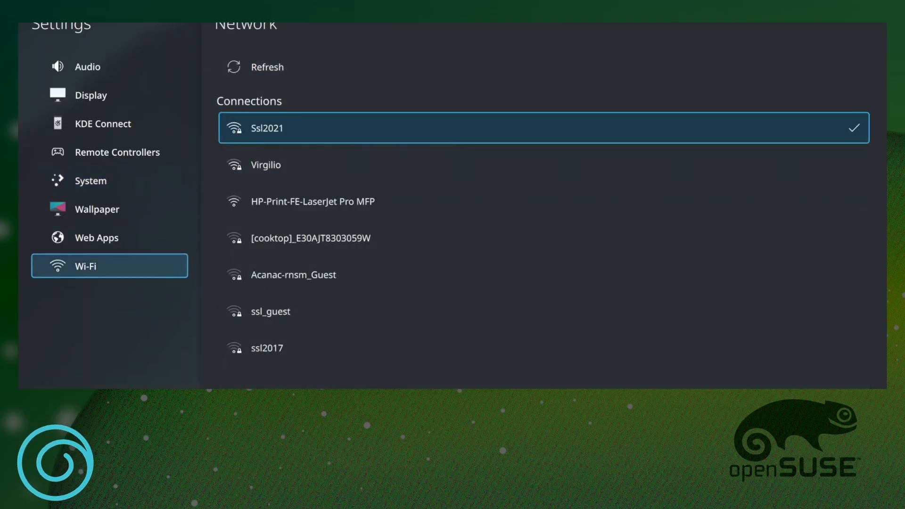
click(266, 127)
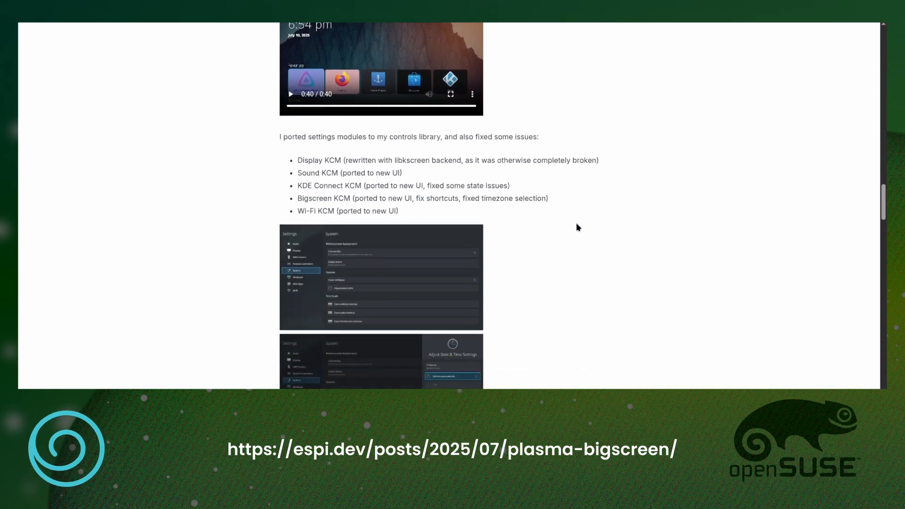
Scroll past Startup feedback, Envmanager and Trying it out to the Raspberry Pi TV photos
scroll(down, 3)
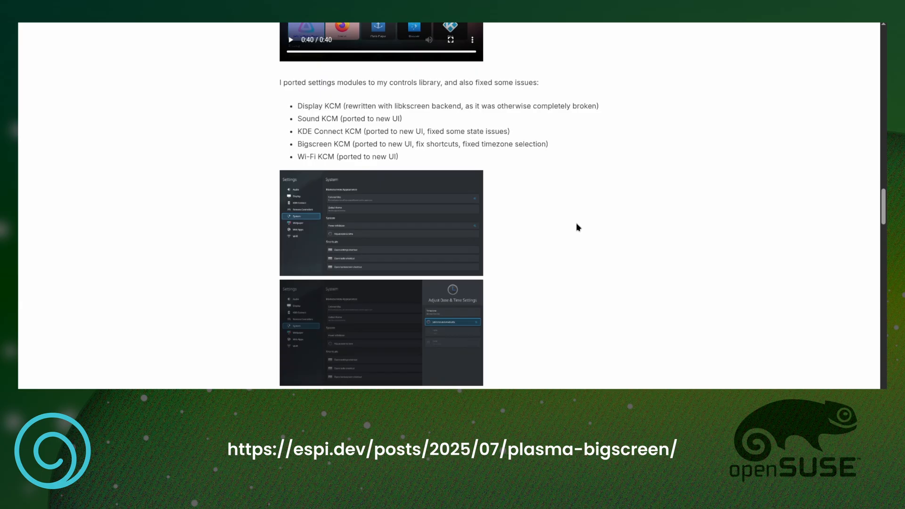
scroll(down, 3)
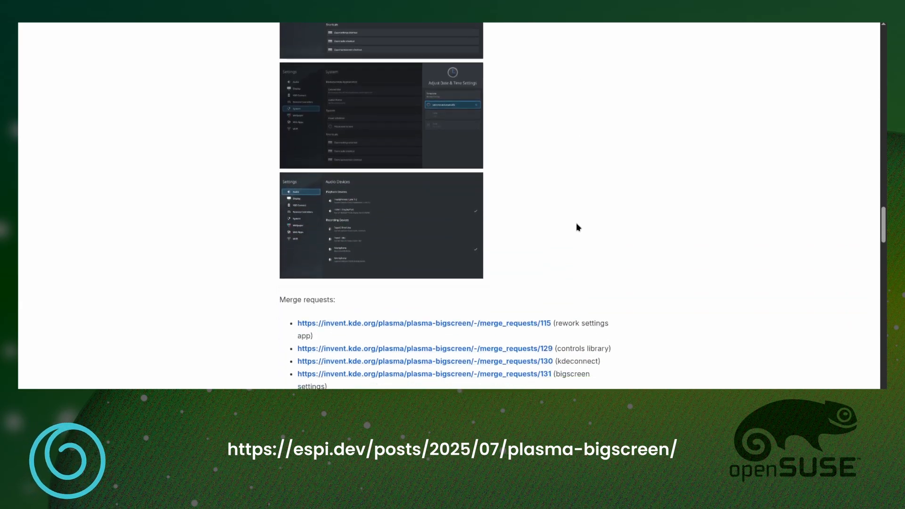
scroll(down, 3)
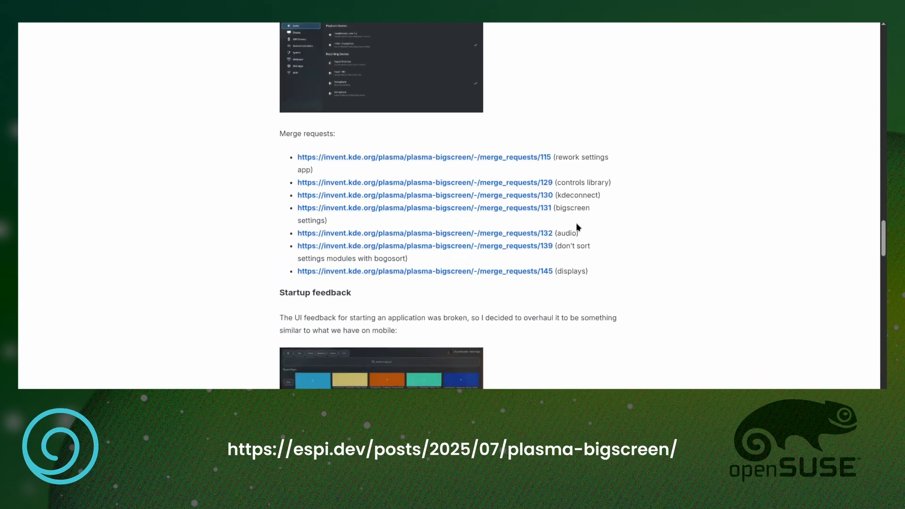
scroll(down, 3)
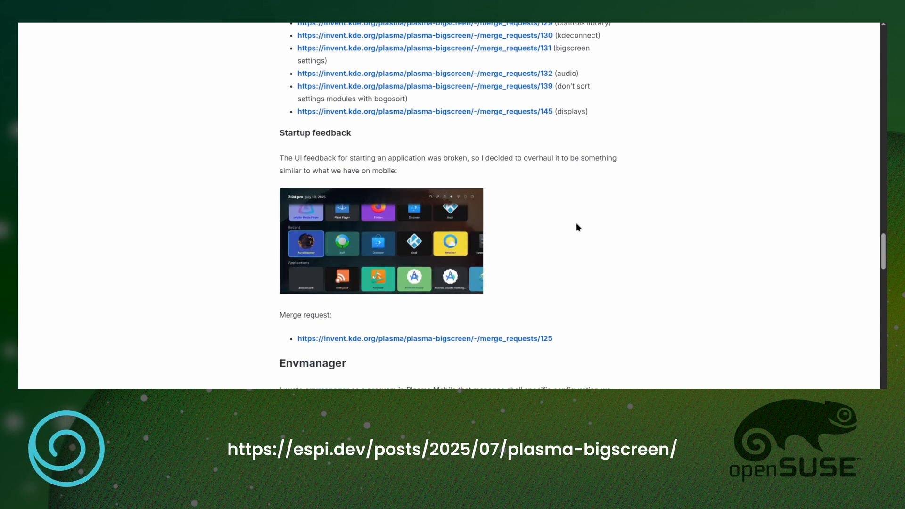
scroll(down, 3)
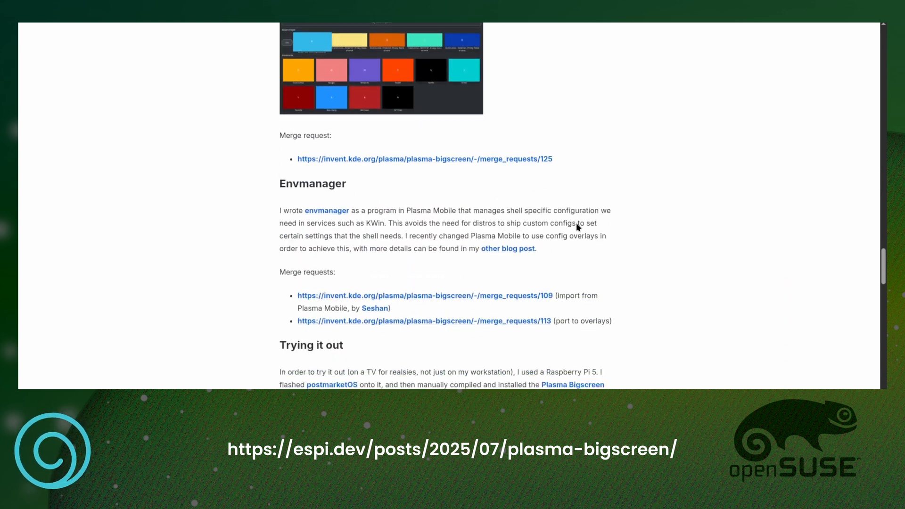
scroll(down, 3)
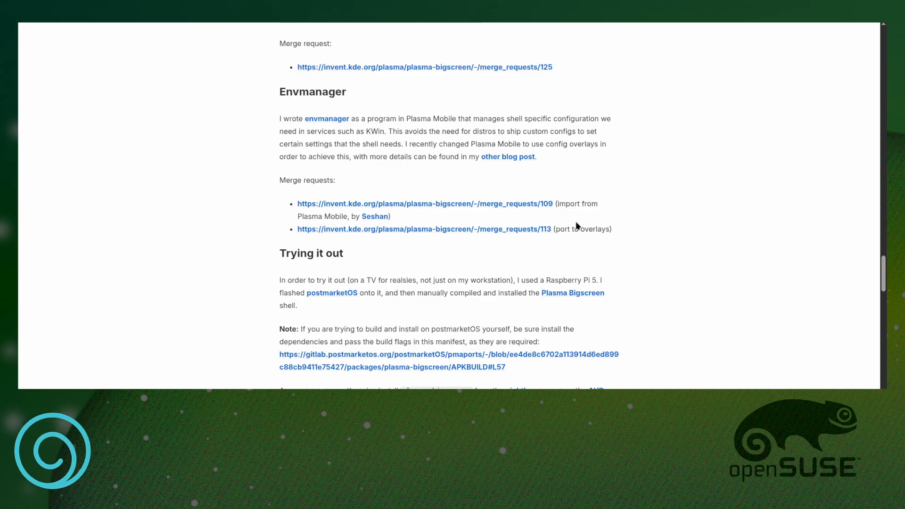
mouse_move(573, 253)
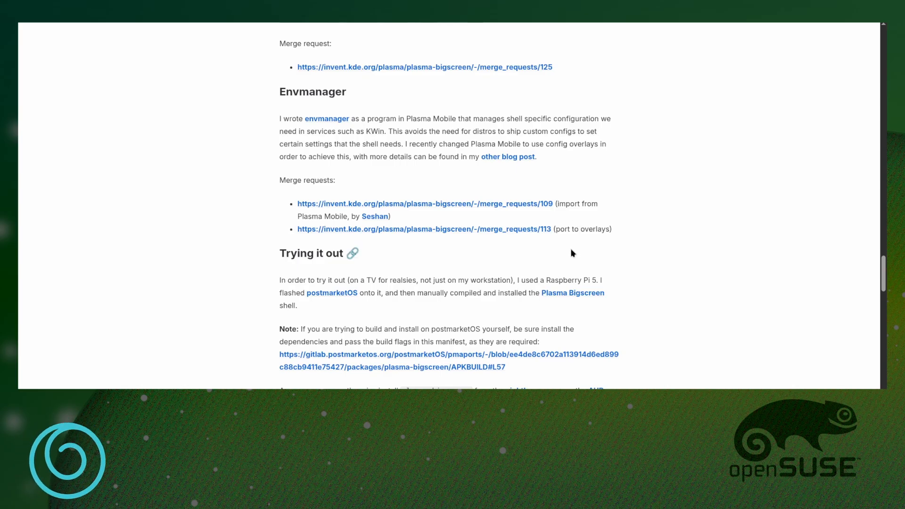
scroll(down, 3)
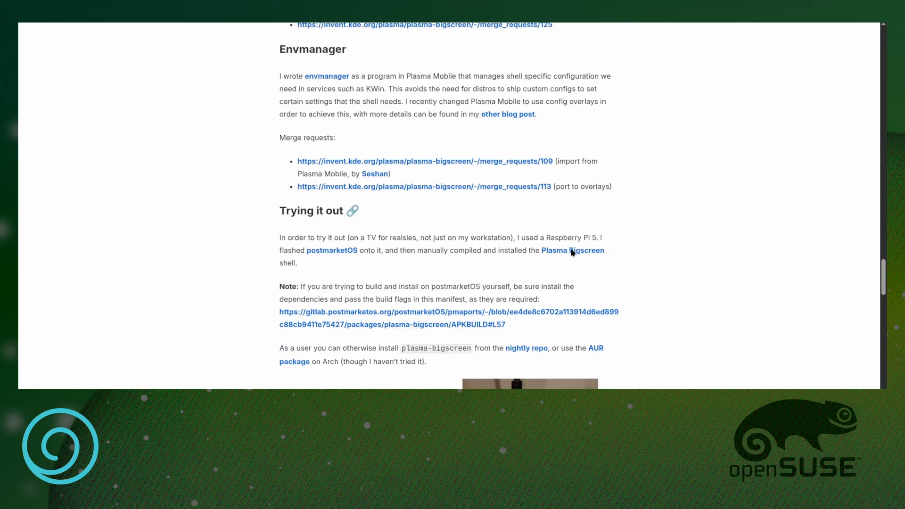
scroll(down, 3)
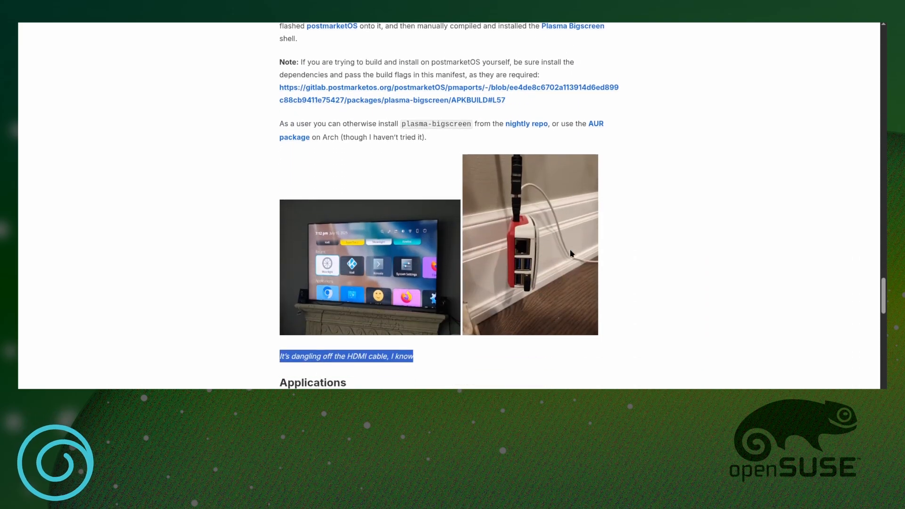
Scroll to the Applications section listing the Flathub apps tried and KDE TV apps Aura and Plank
scroll(down, 3)
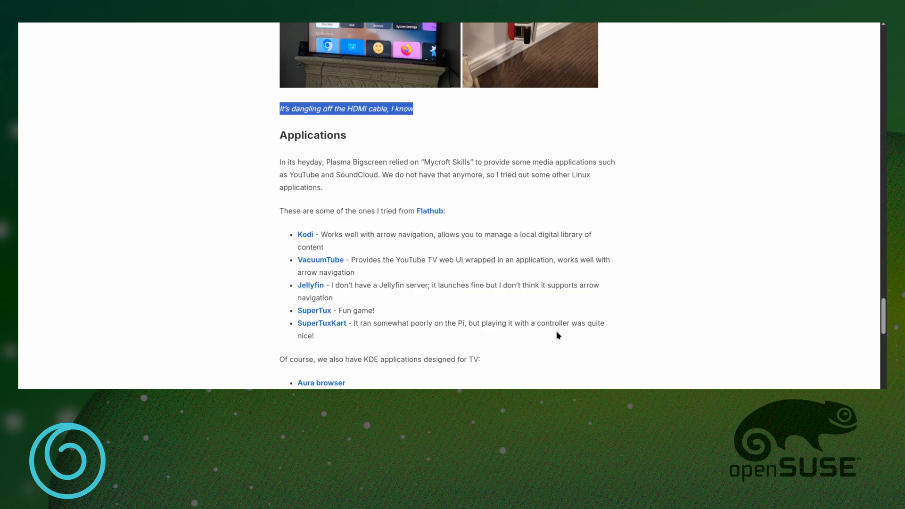
scroll(down, 3)
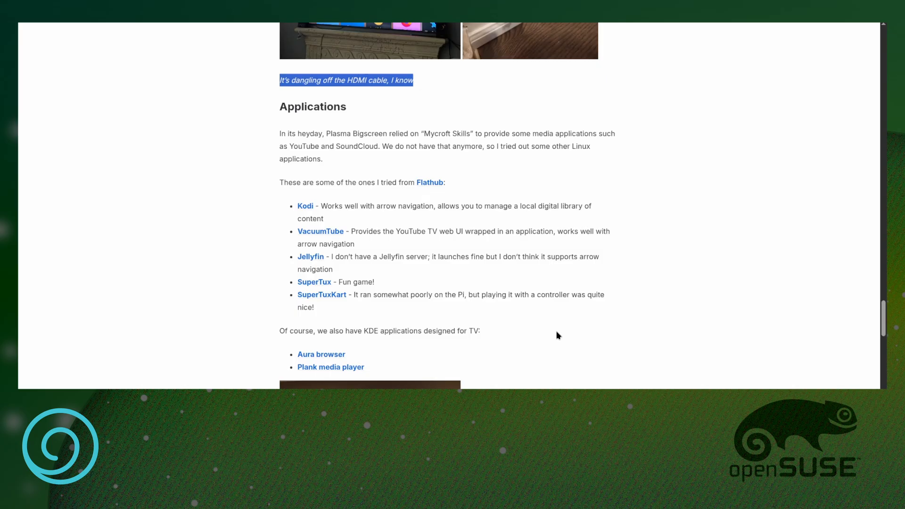
Scroll past Controller support and Other contributors to Unresolved issues' Input subsection
scroll(down, 3)
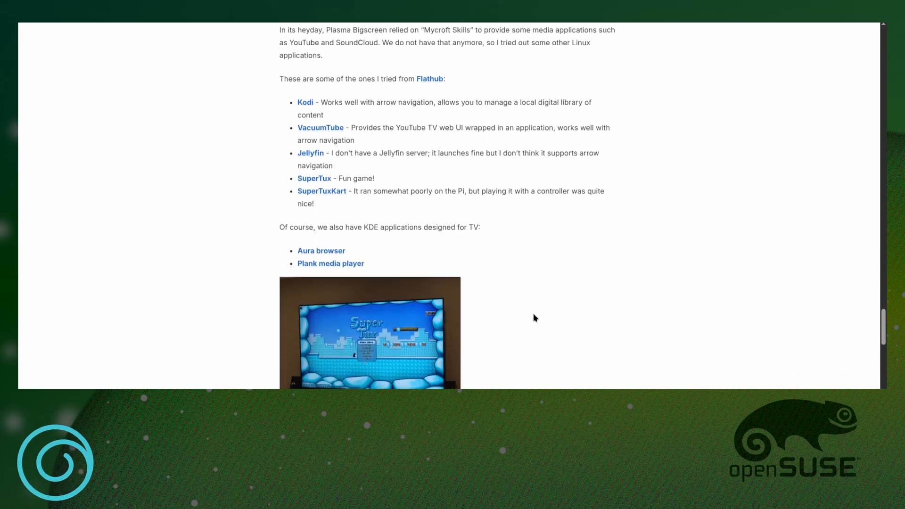
scroll(down, 3)
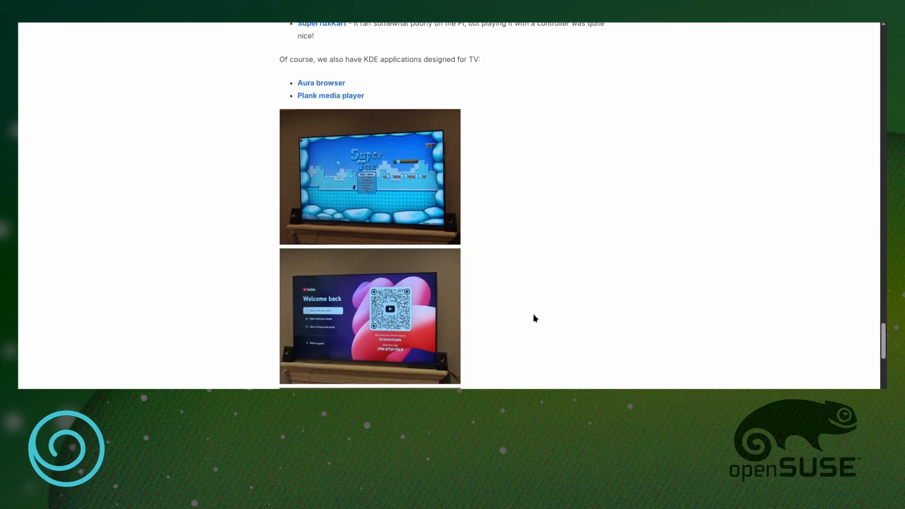
scroll(down, 3)
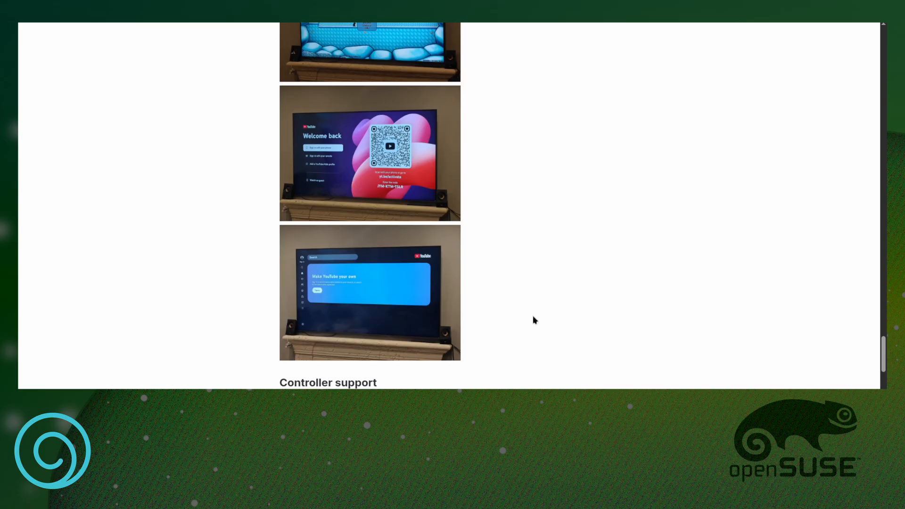
scroll(down, 3)
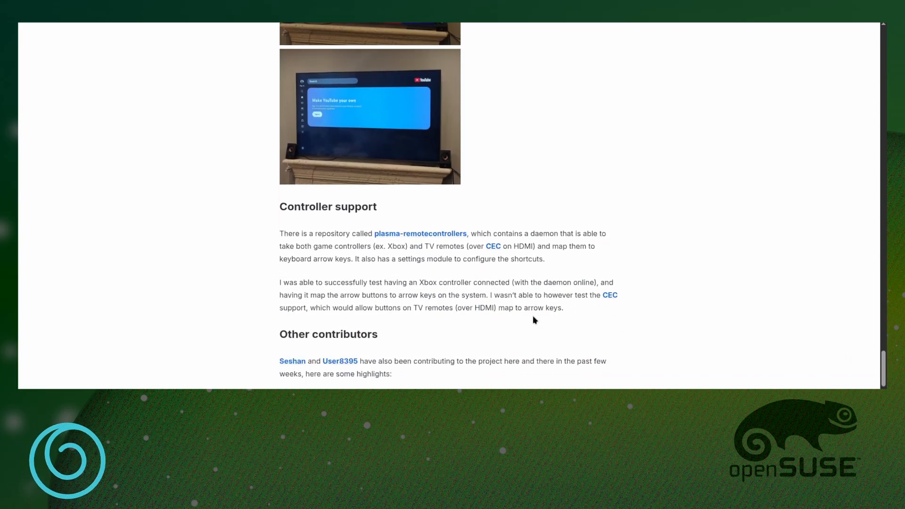
scroll(down, 3)
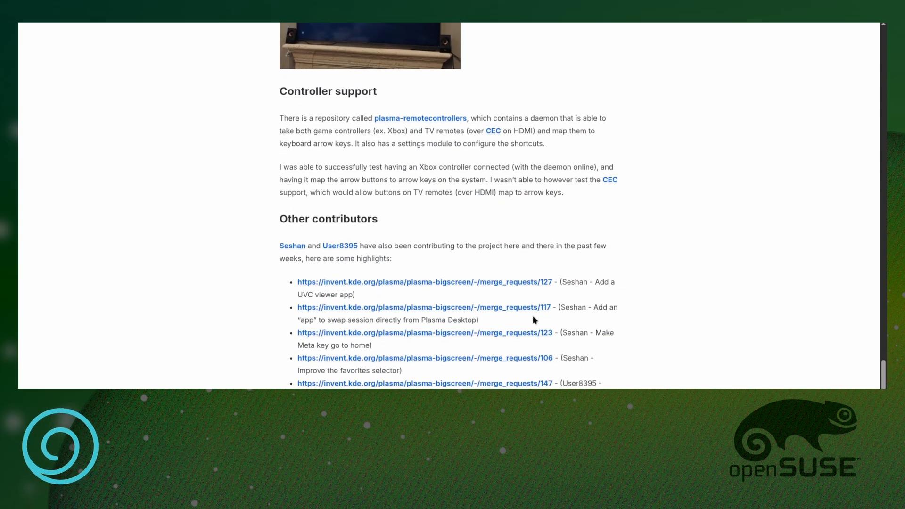
scroll(down, 3)
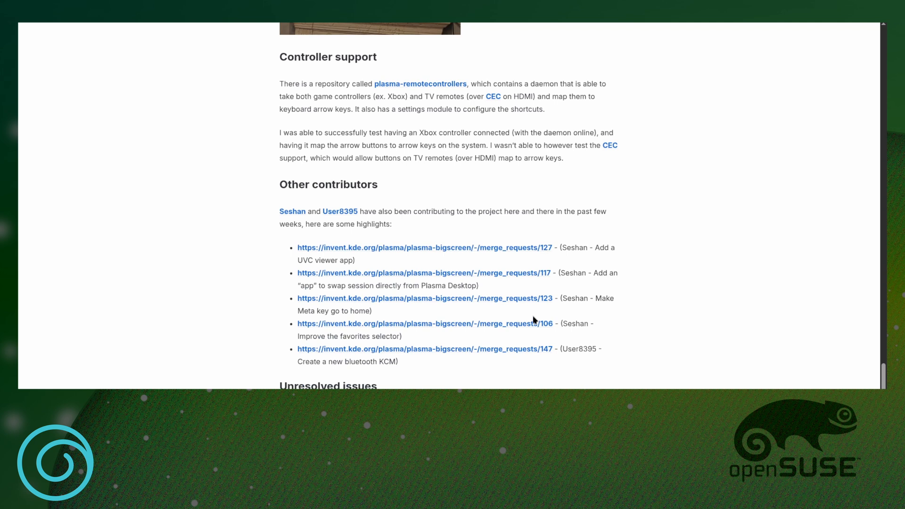
scroll(down, 3)
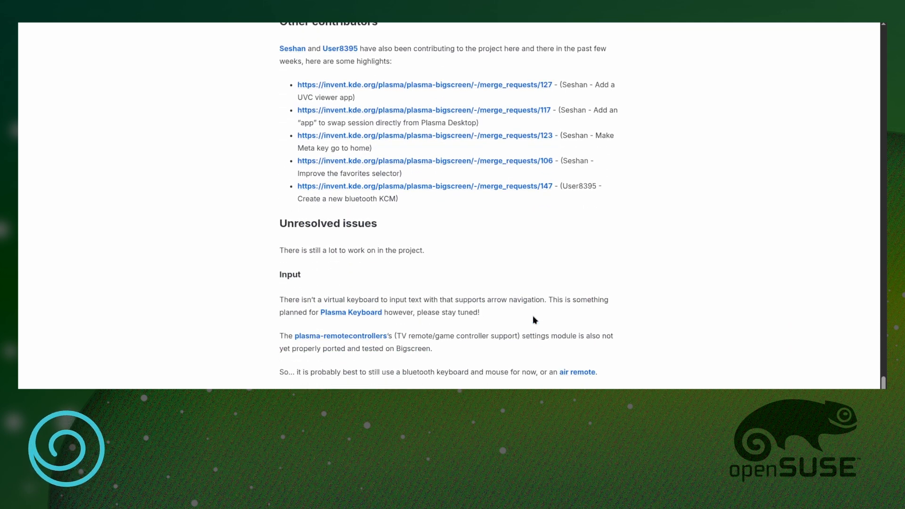